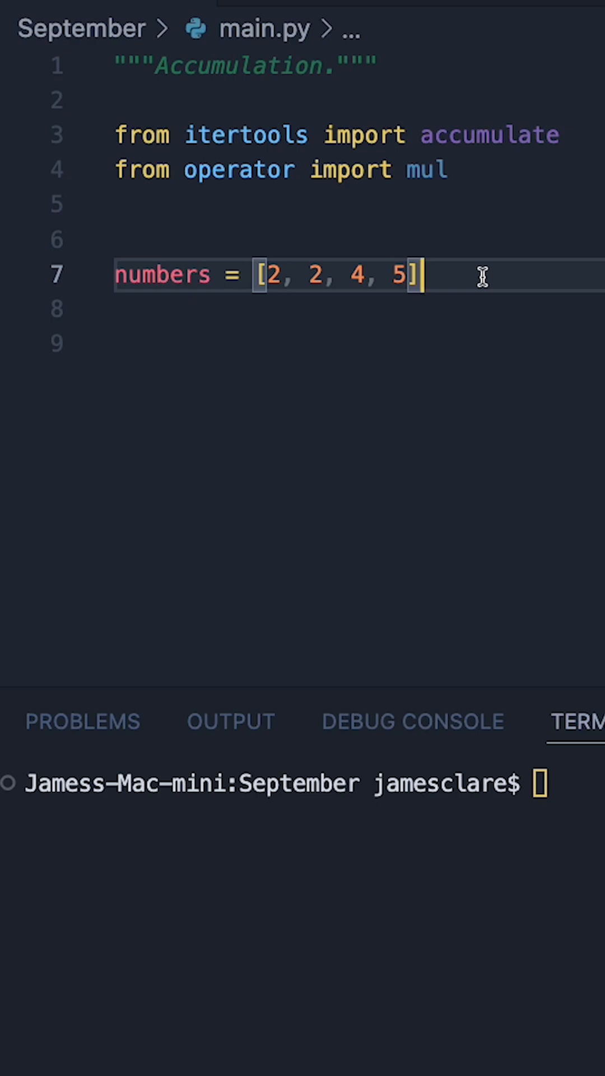
pyautogui.moveTo(463, 134)
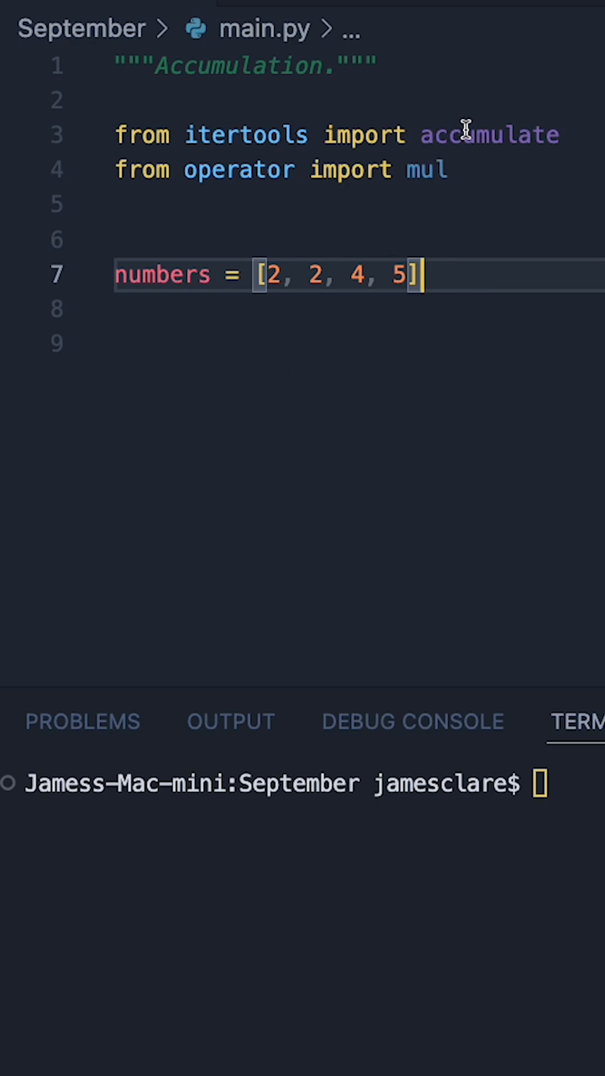
pyautogui.moveTo(245, 135)
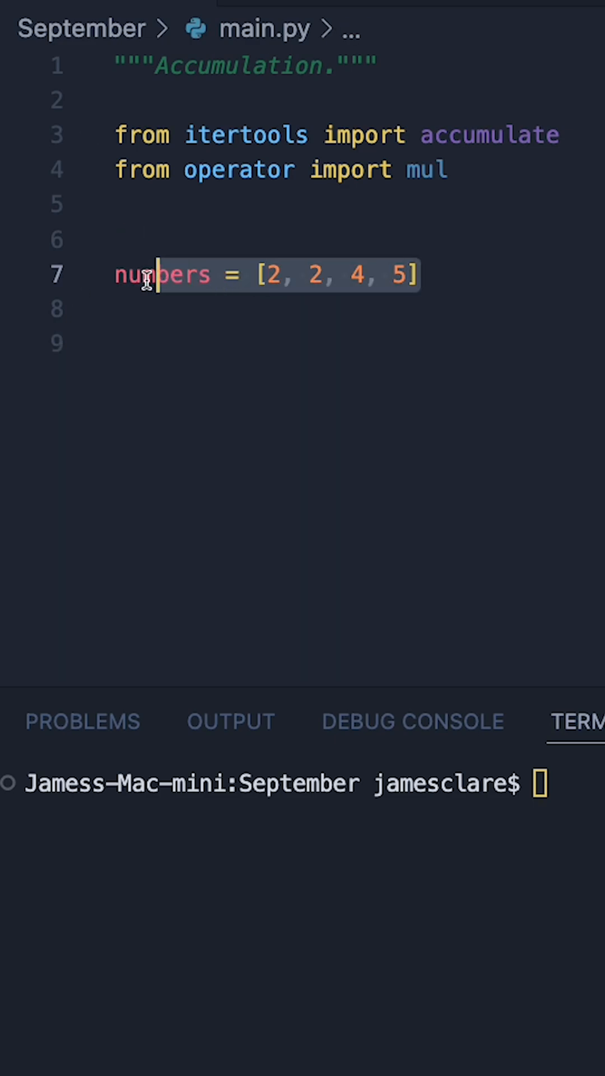
# Add x = accumulate(numbers, mul) and print(list(x)) to main.py, then run it, printing [2, 4, 16, 80]
pyautogui.click(453, 169)
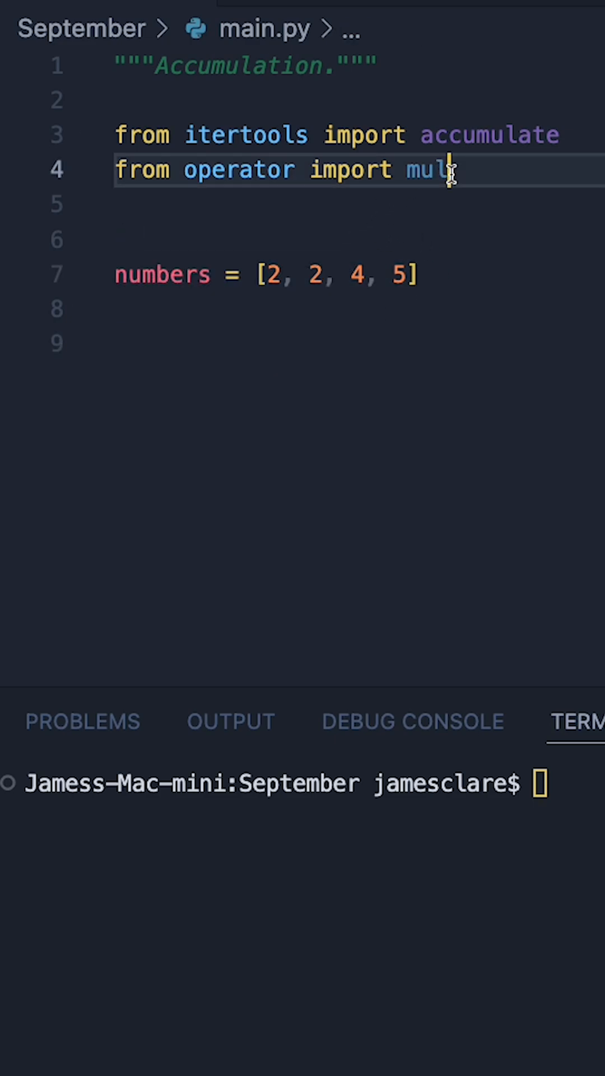
pyautogui.moveTo(238, 169)
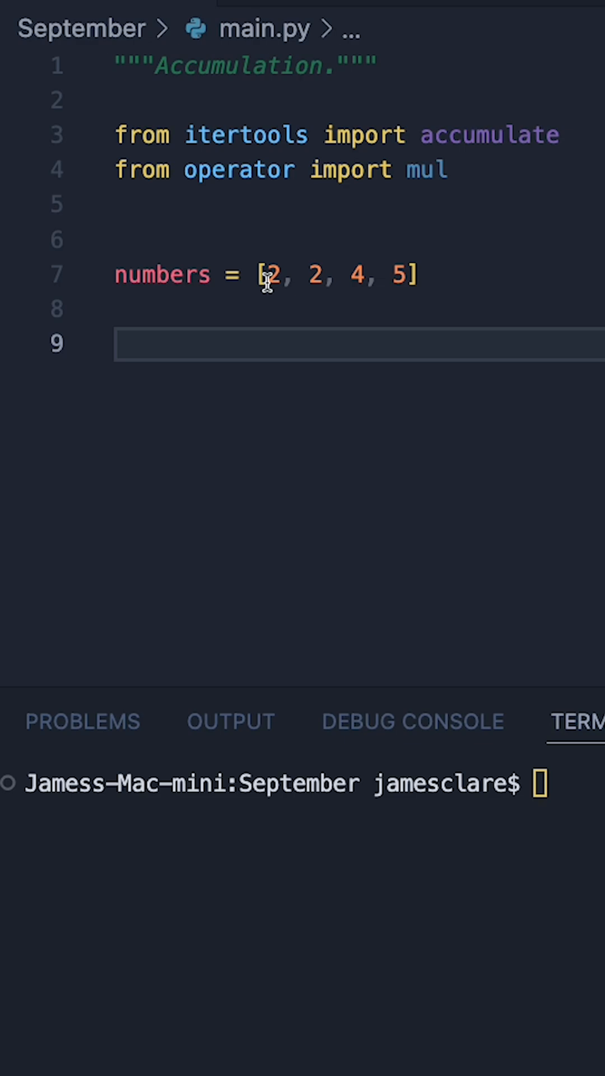
pyautogui.moveTo(412, 288)
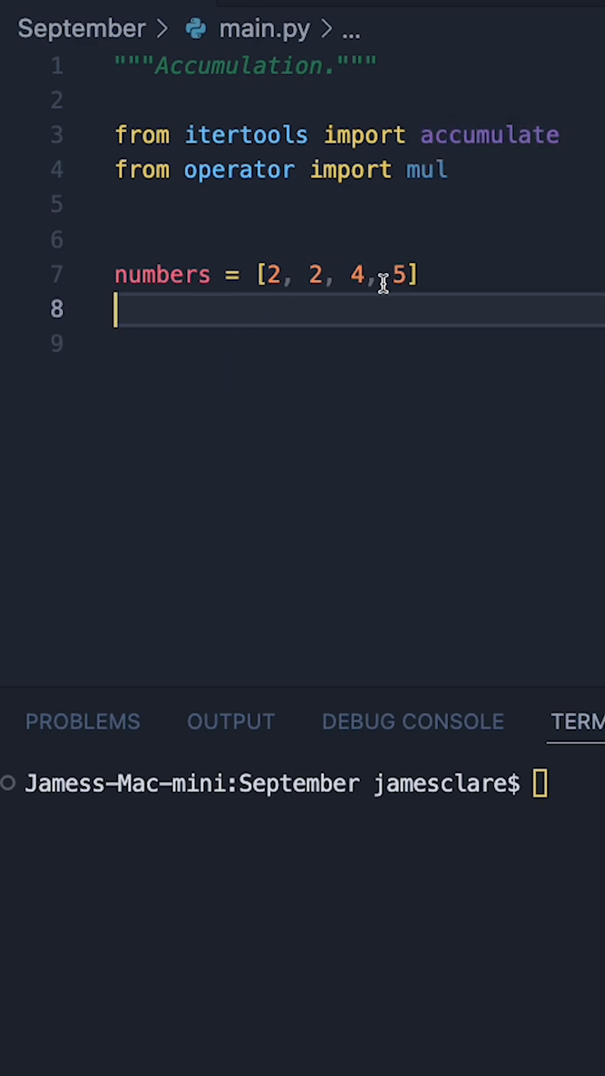
pyautogui.moveTo(277, 275)
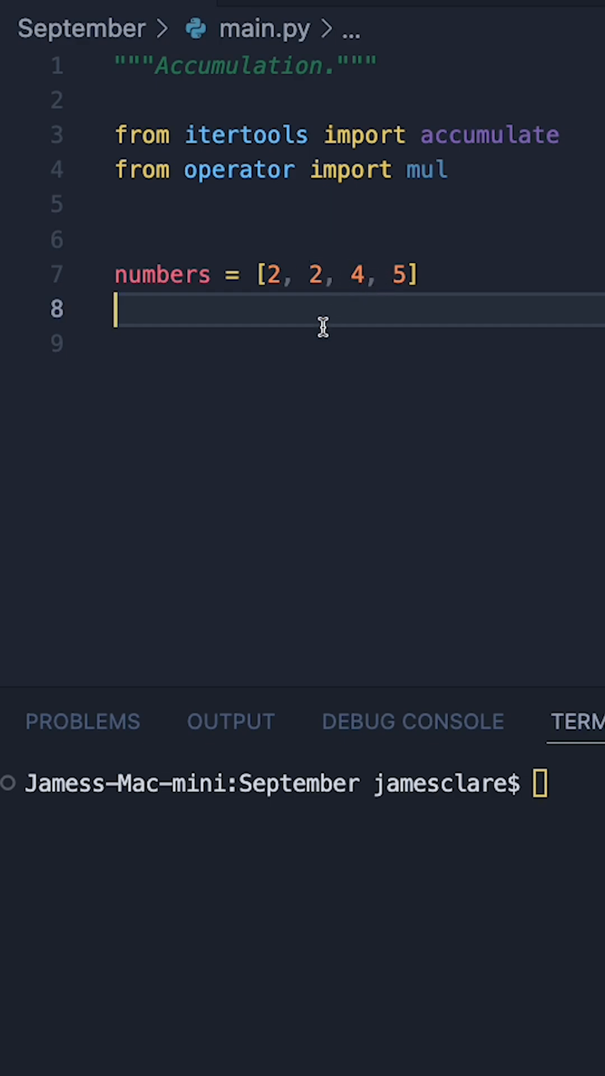
pyautogui.write('x = accumulate(numbers, mul')
pyautogui.write('print(list(x))')
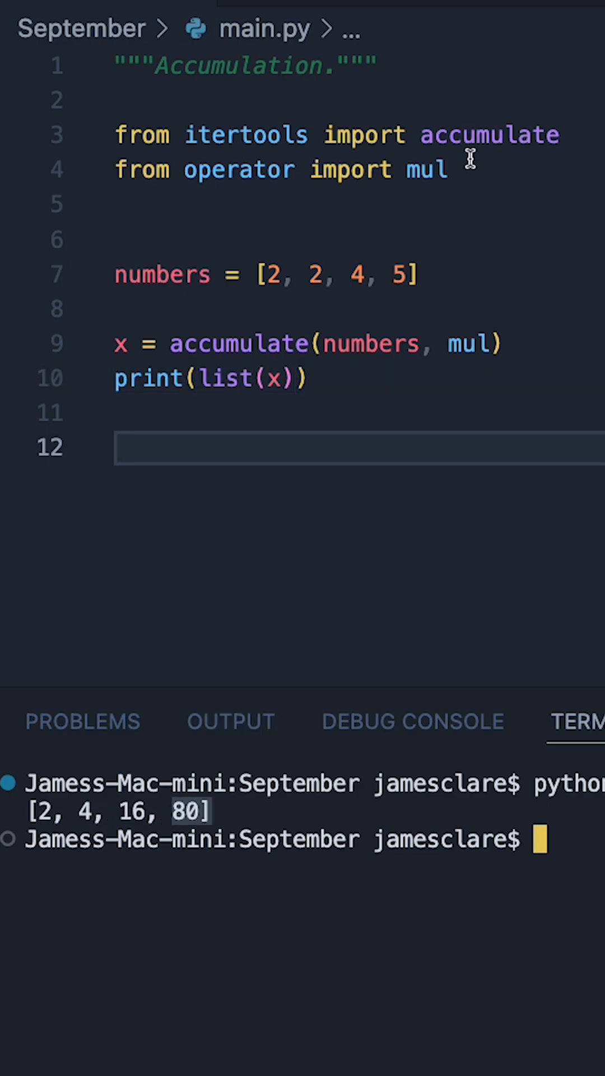
pyautogui.moveTo(161, 729)
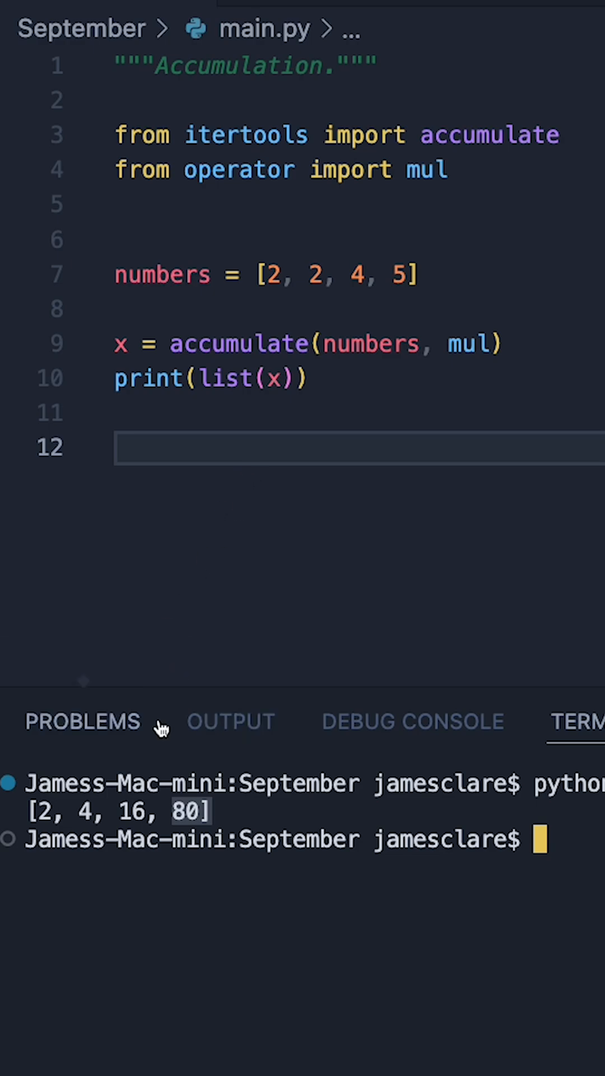